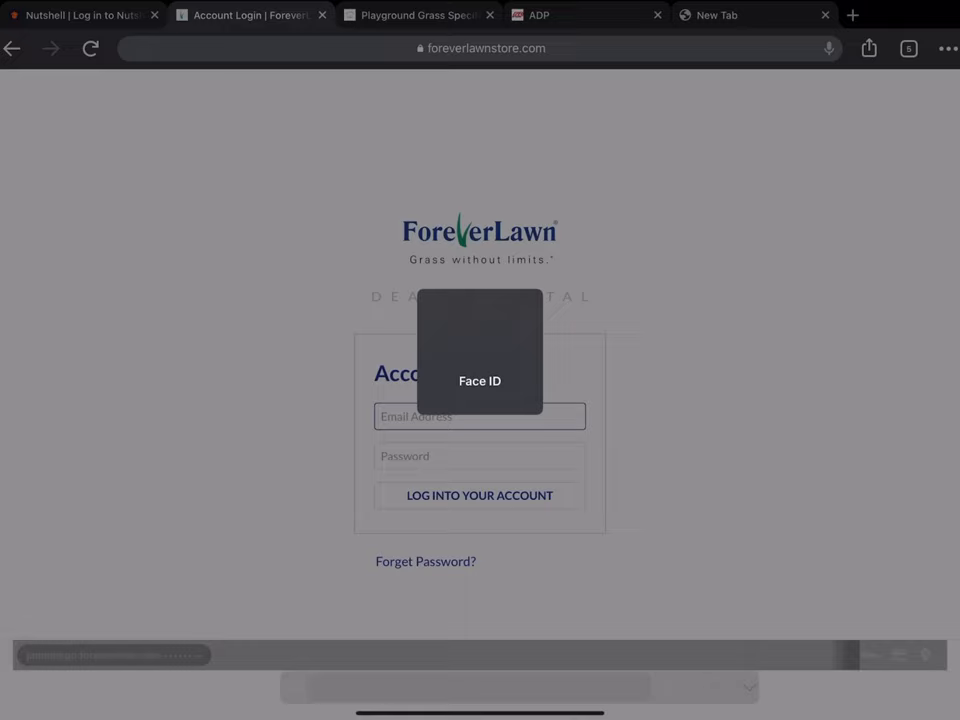
- Autofill the saved email and password with Face ID and log into the dealer account
click(480, 496)
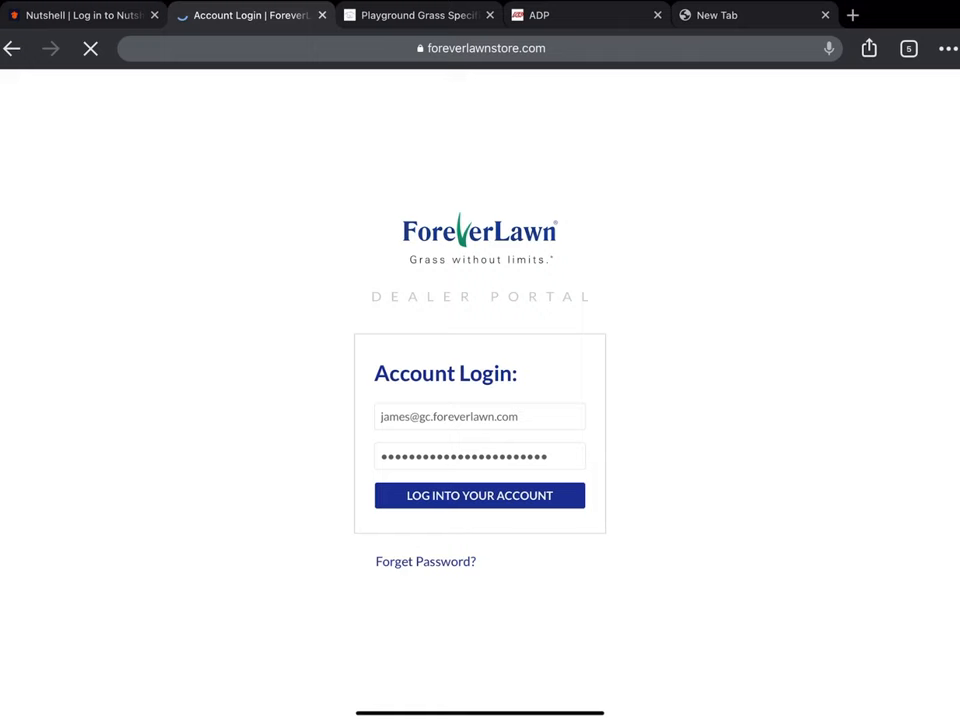
click(480, 496)
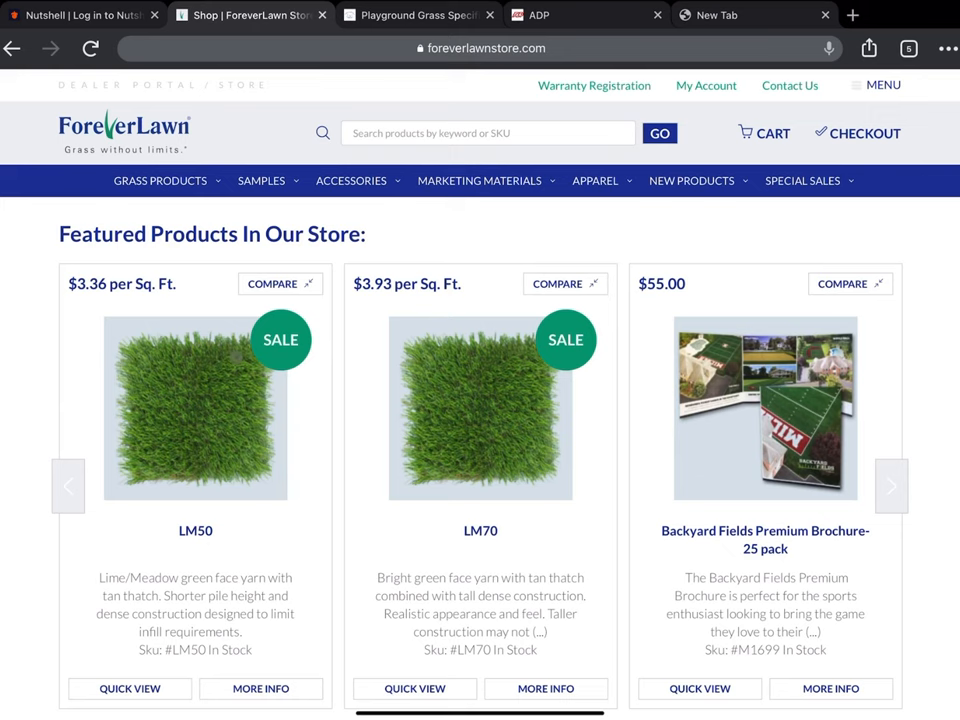
mouse_move(156, 198)
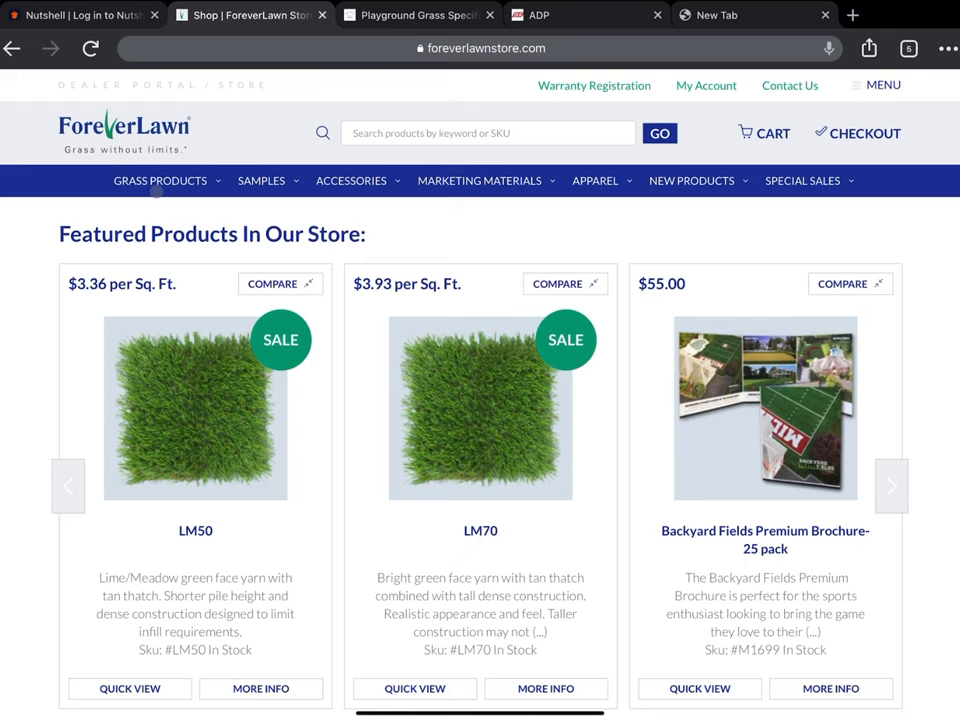
click(160, 180)
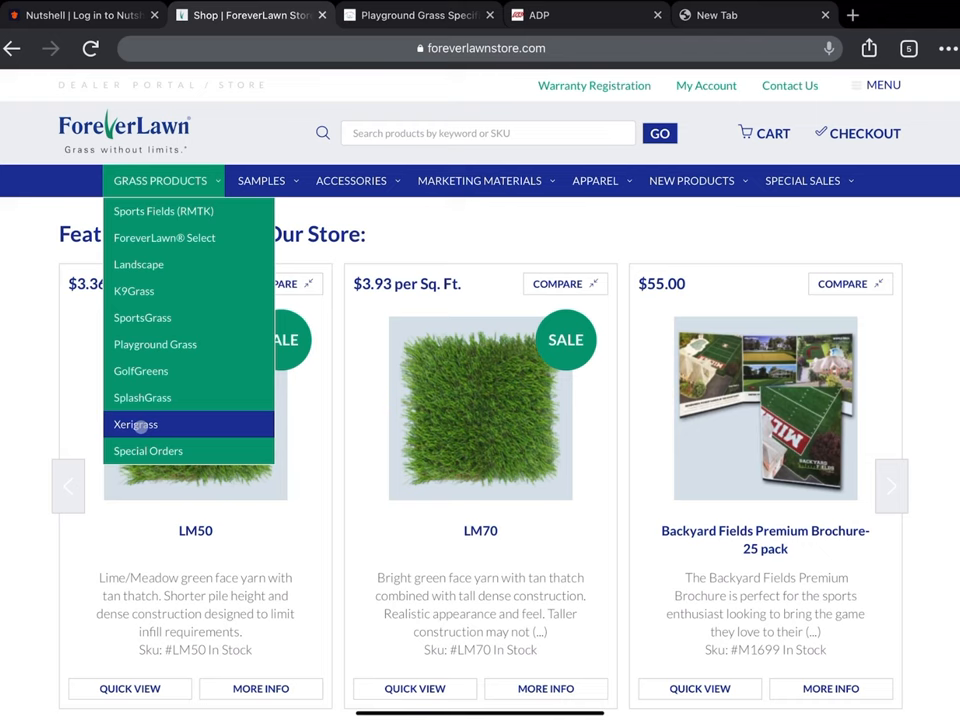
click(488, 132)
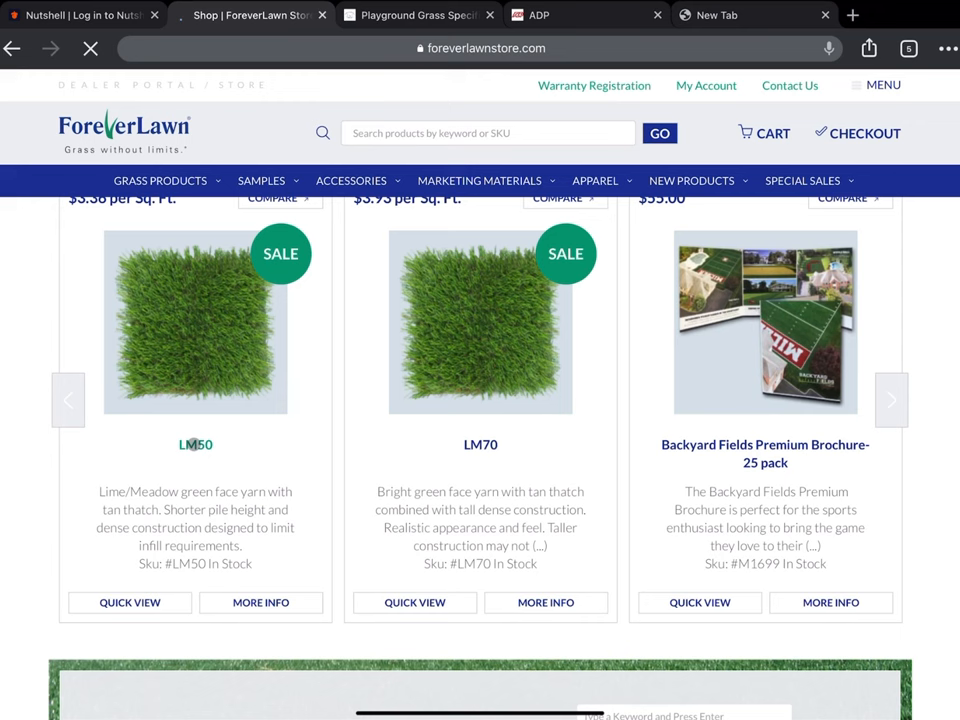
- Configure LM50 as 1 roll, length 21 ft, Residential intended use, ready to add to cart
click(192, 444)
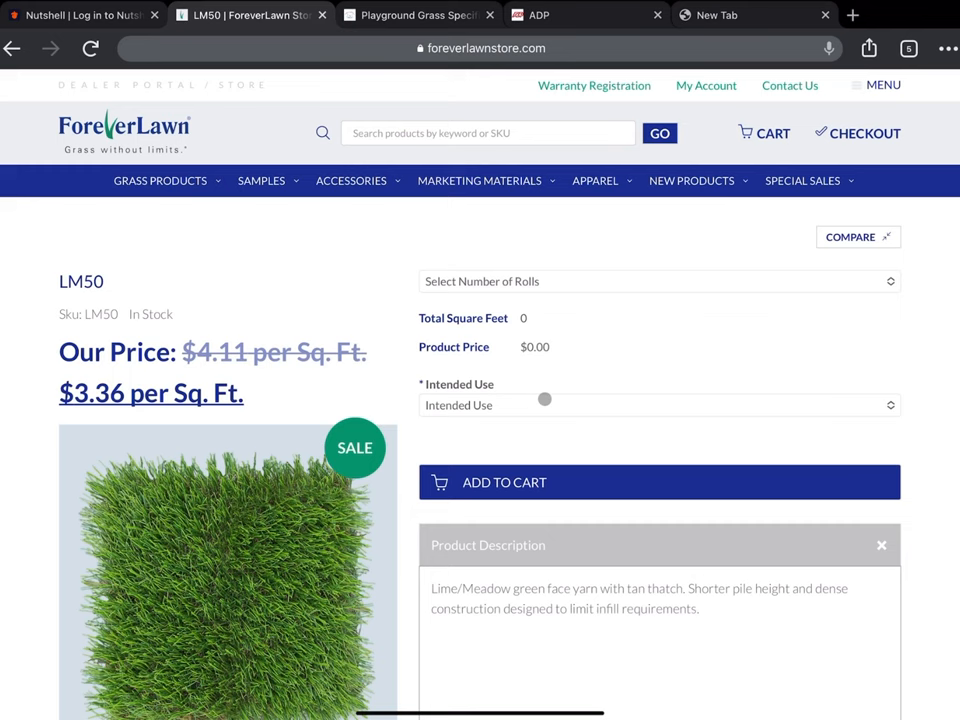
click(660, 280)
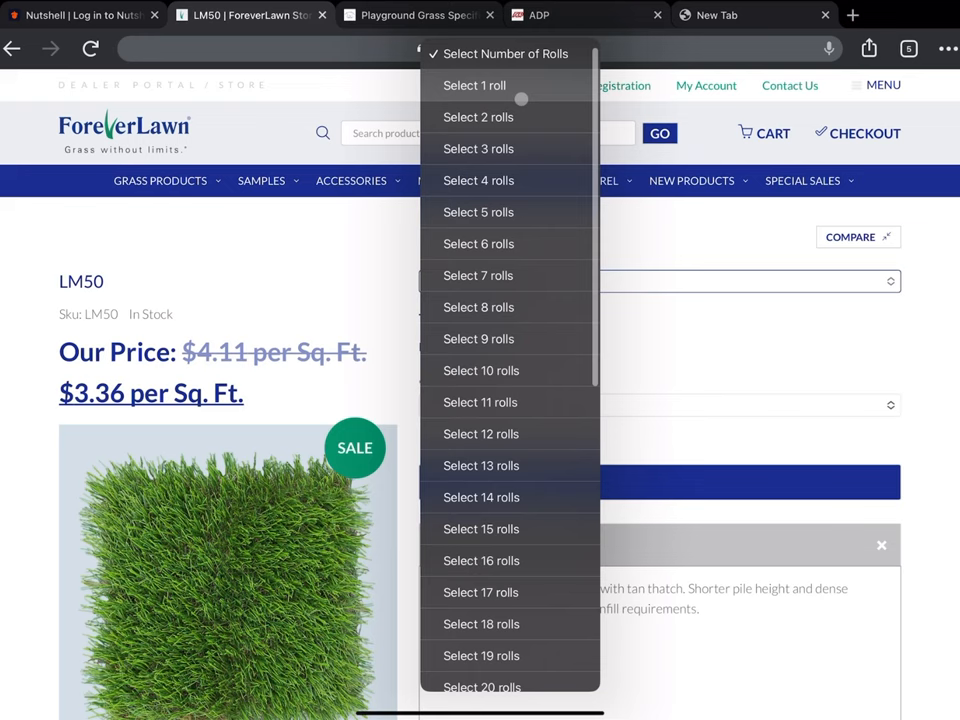
click(476, 84)
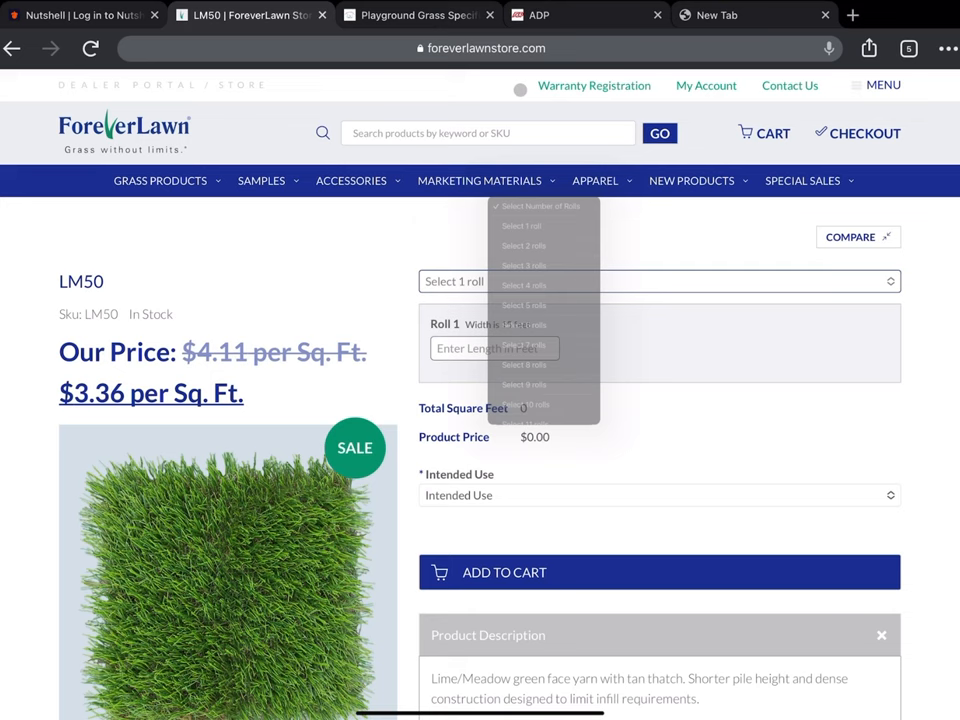
text(21)
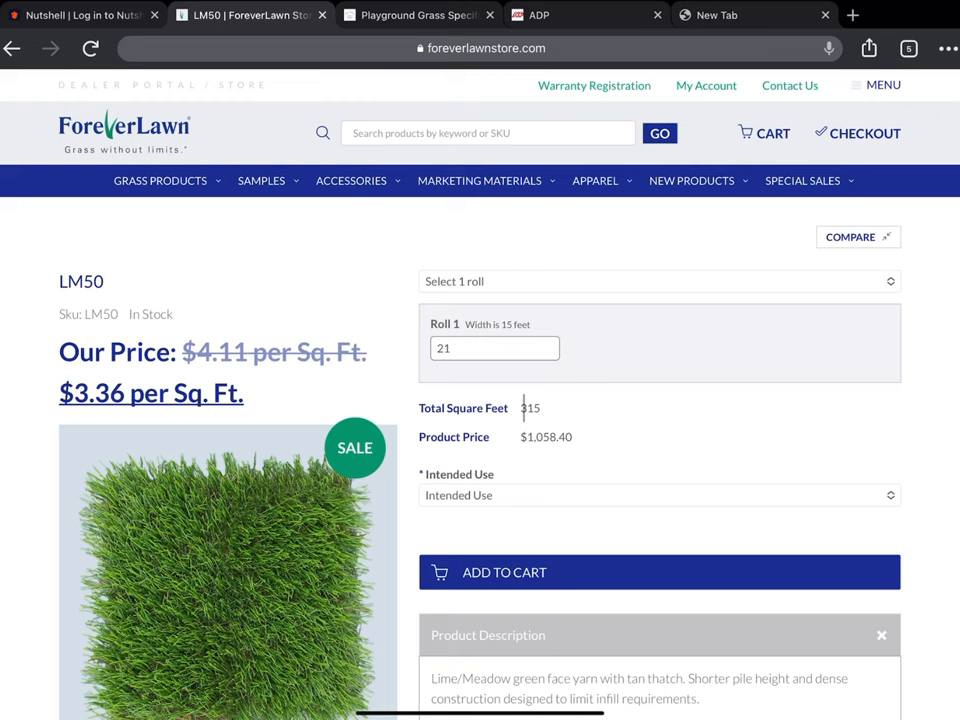
click(656, 496)
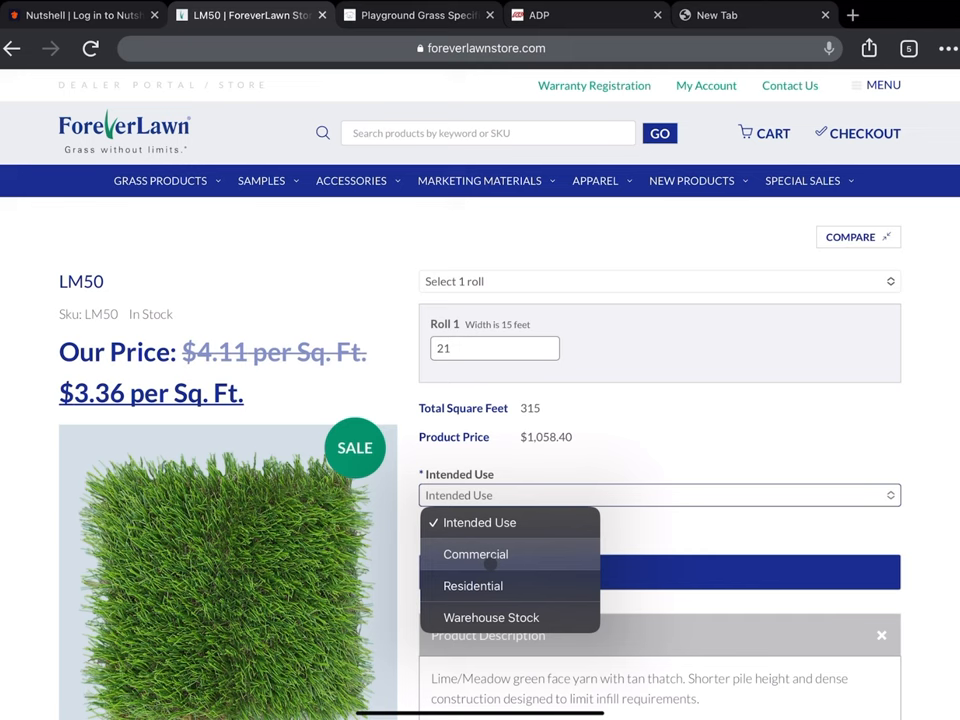
click(472, 584)
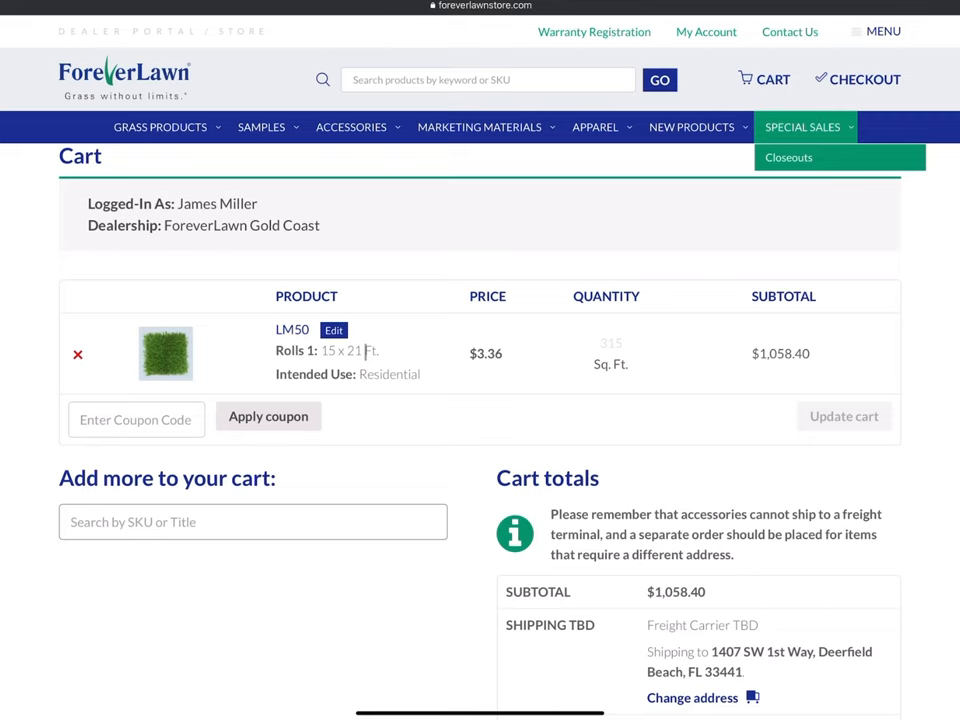
- Review the Cart totals of $1,132.49 with tax and proceed to checkout
scroll(down, 3)
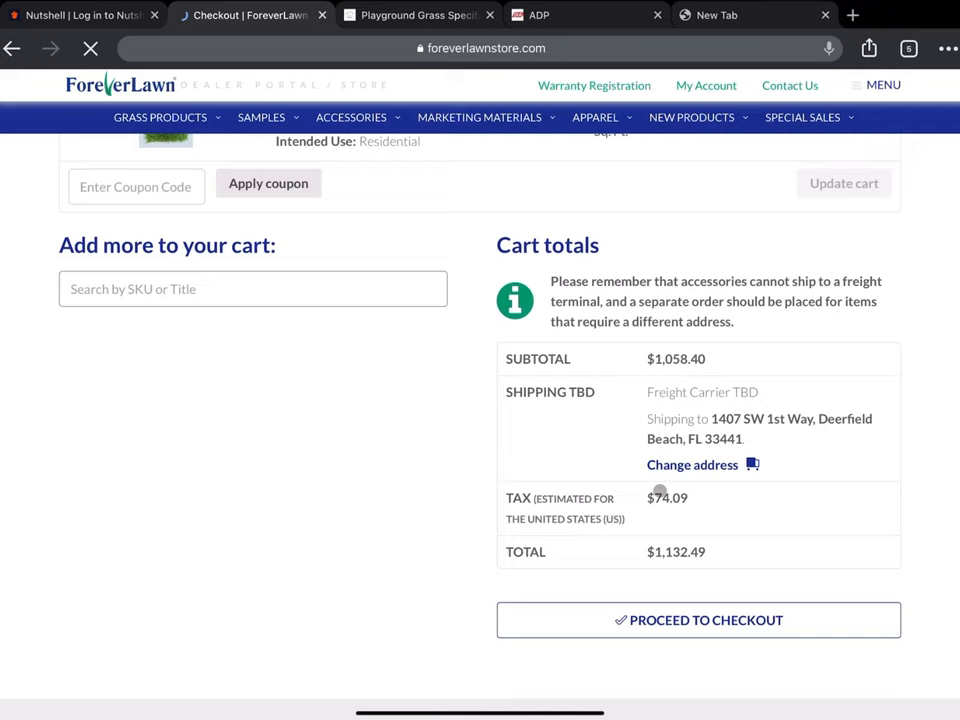
click(698, 620)
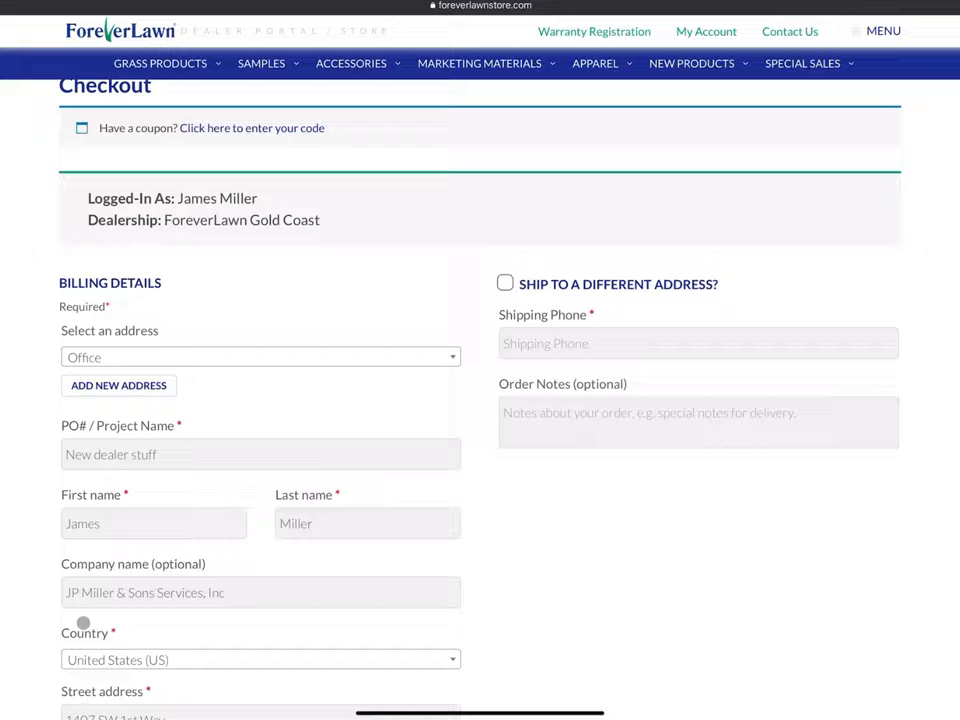
scroll(down, 3)
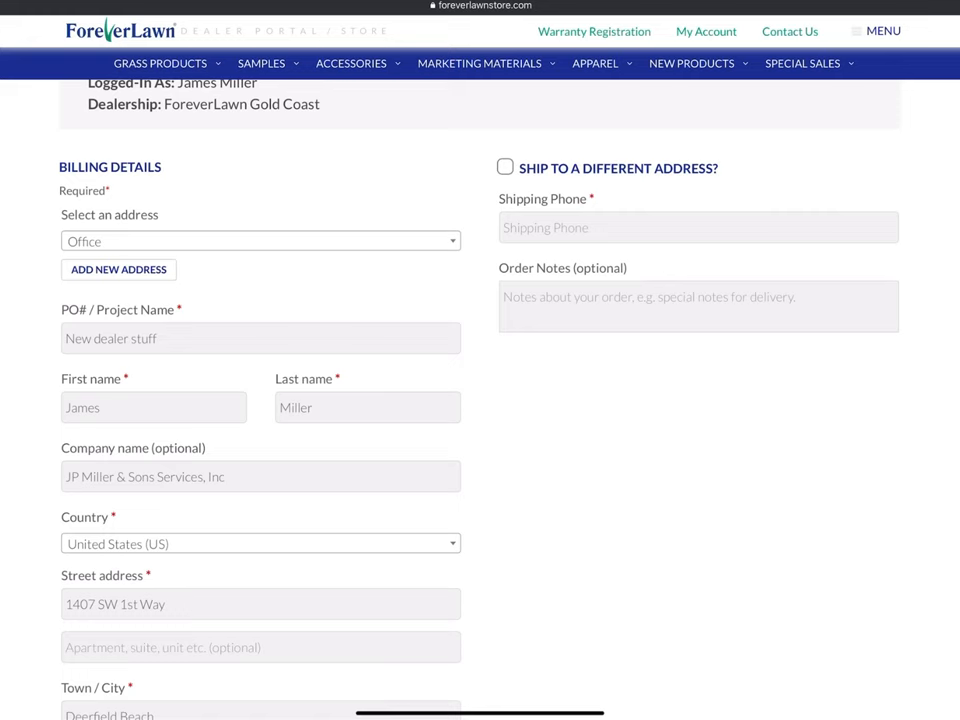
click(260, 338)
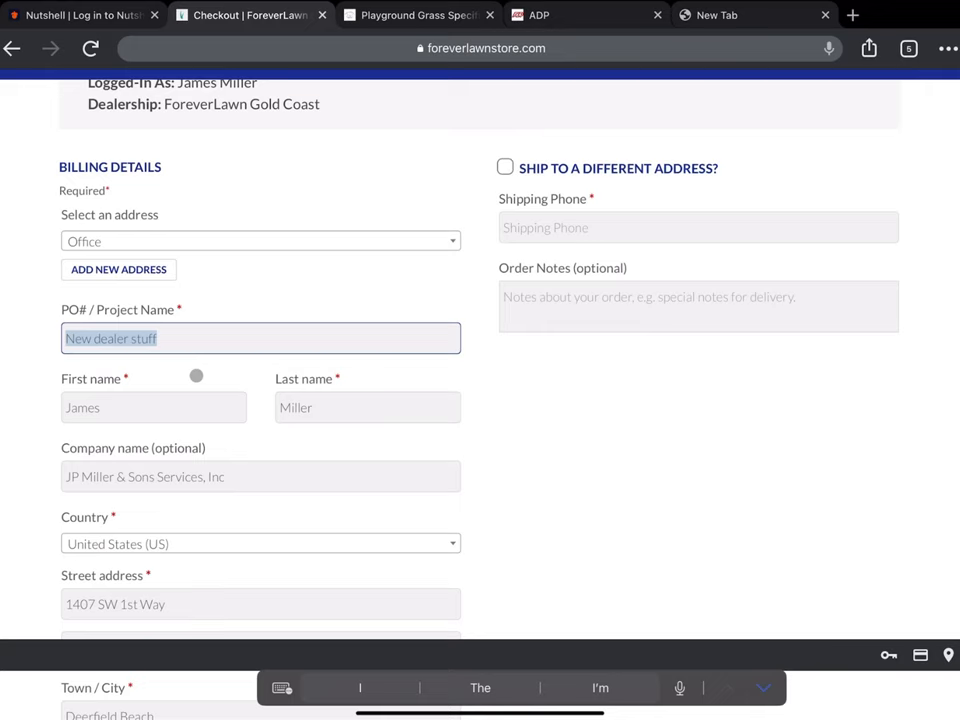
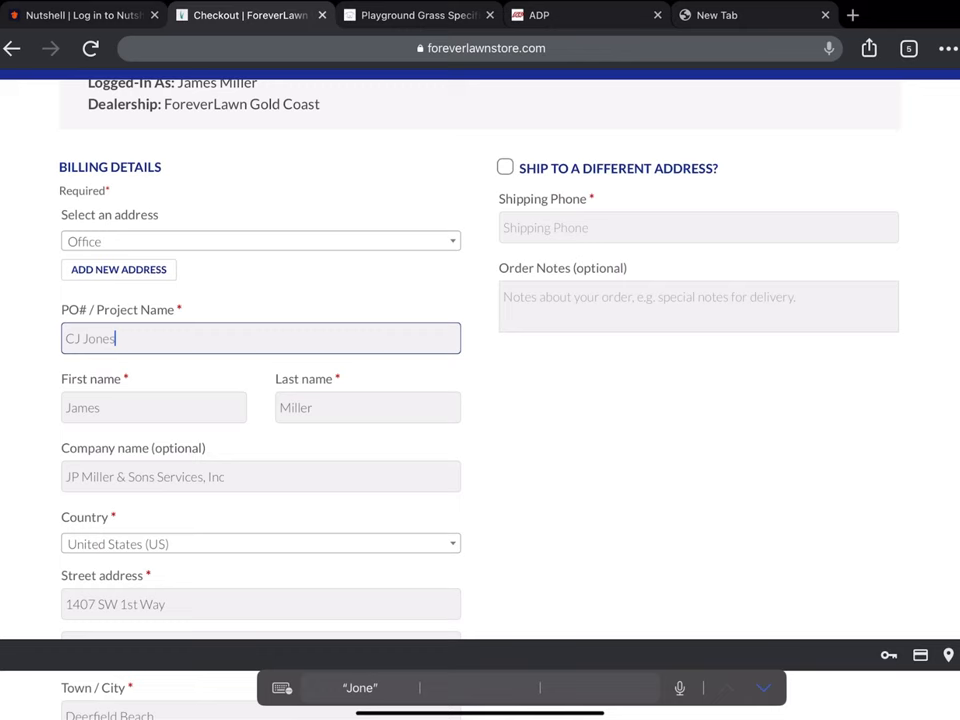
text(-)
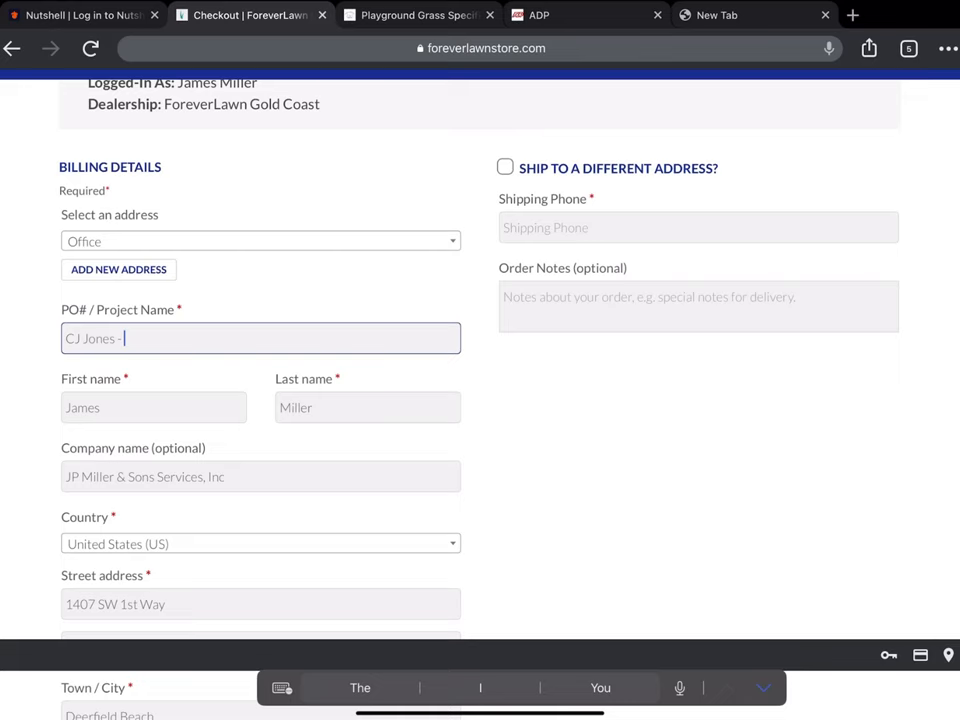
text(Backyard)
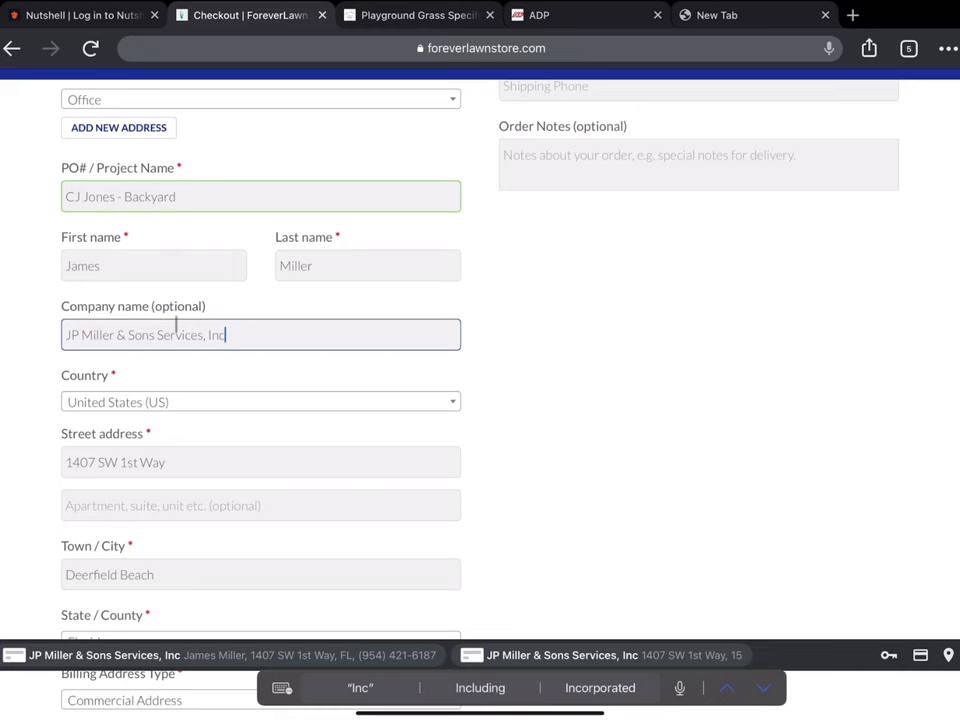
- Set the billing company name to ForeverLawn Gold Coast
text(ForeverLawn Gold Coast)
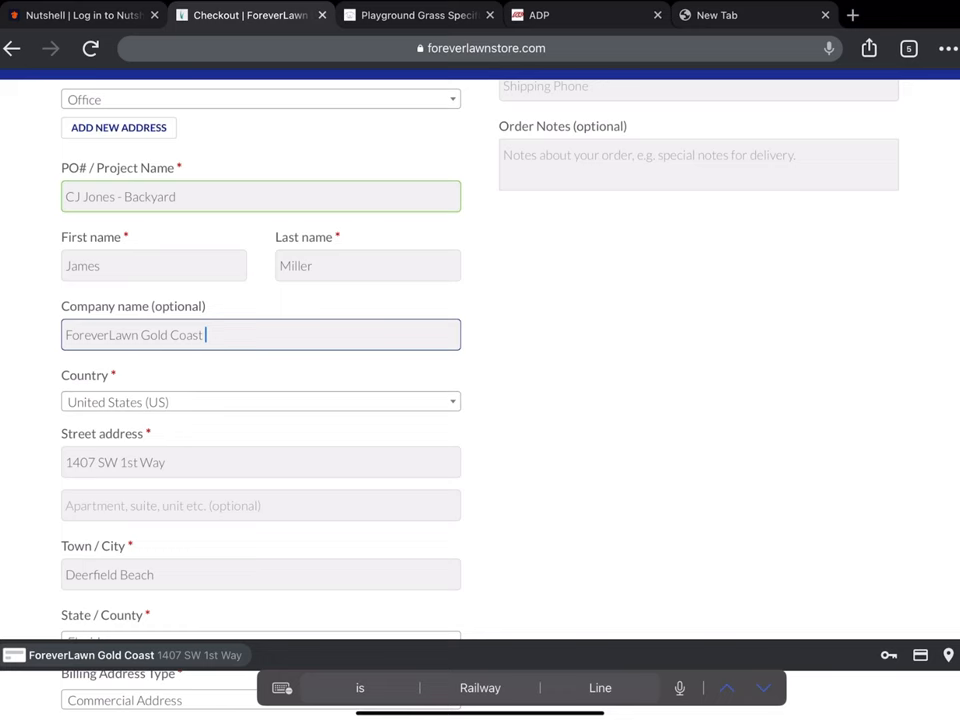
scroll(down, 3)
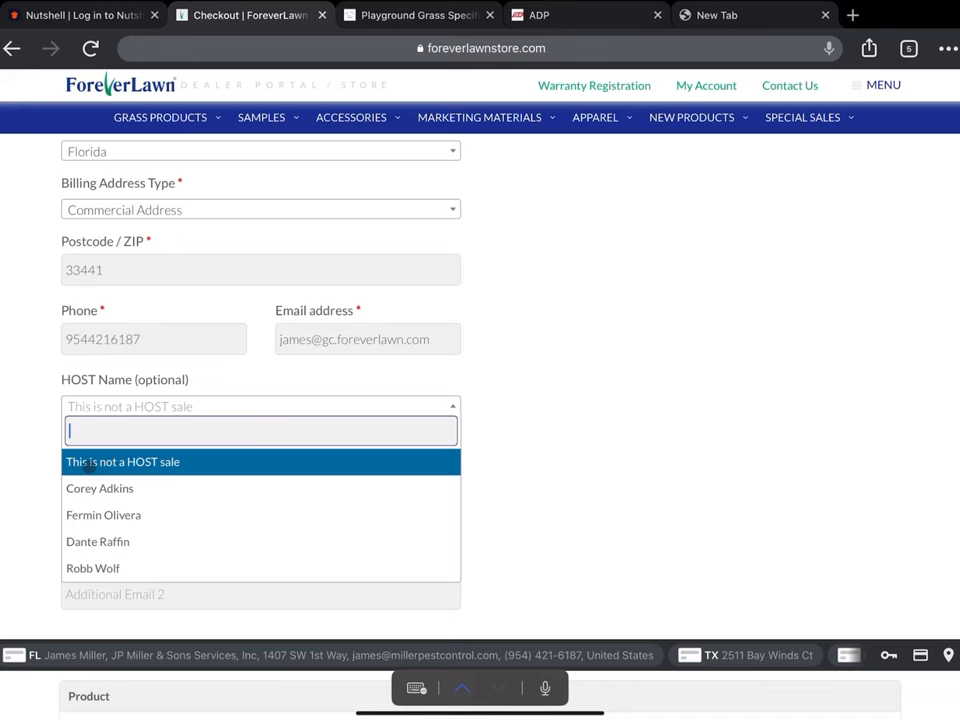
click(122, 462)
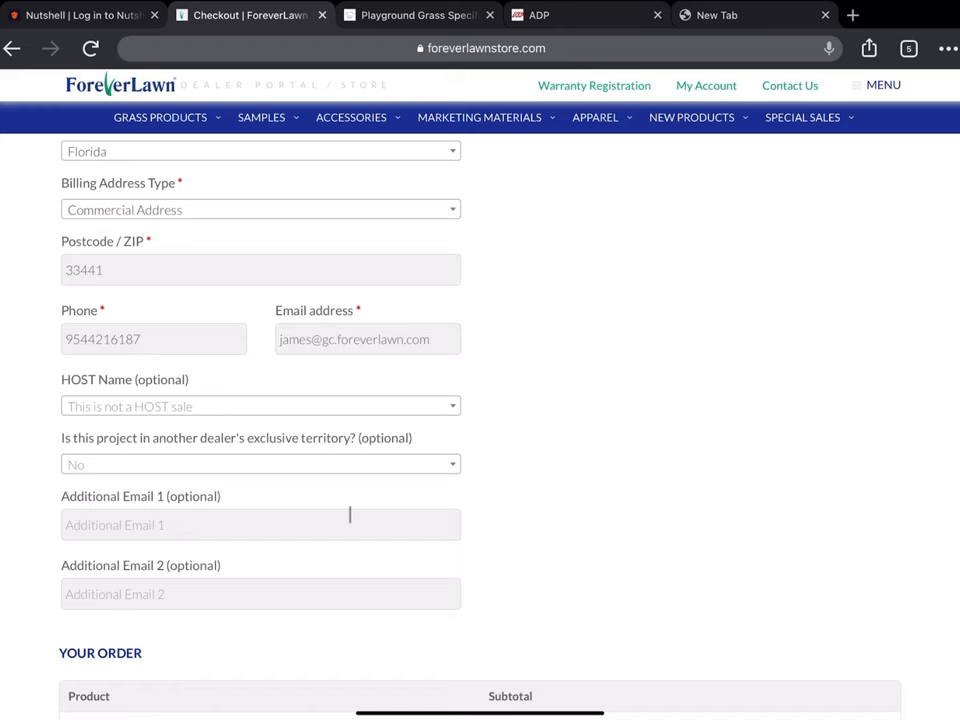
click(260, 524)
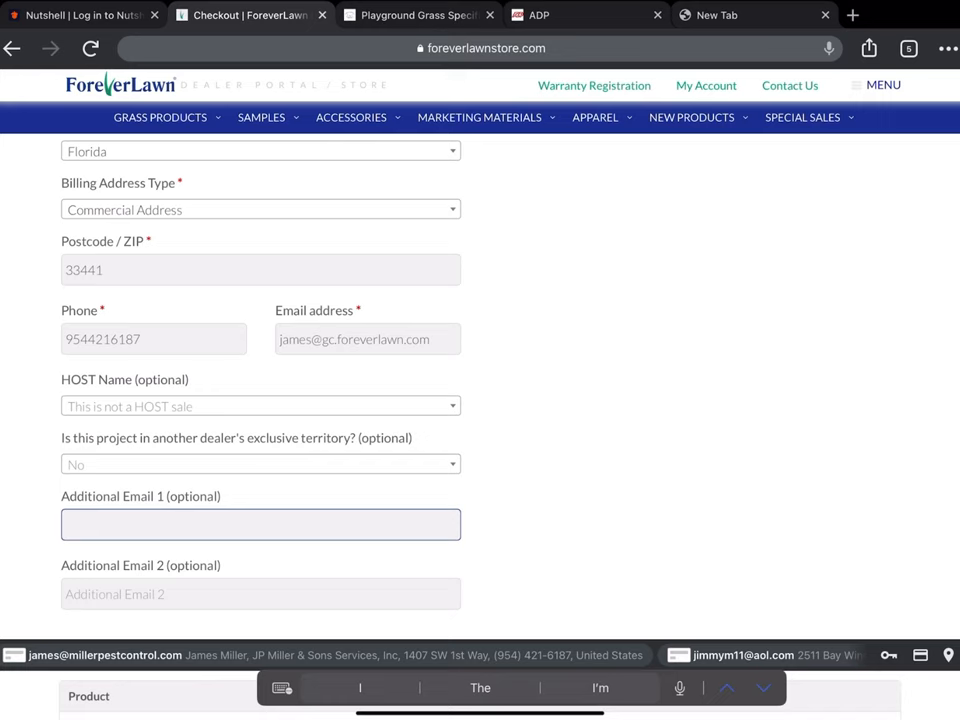
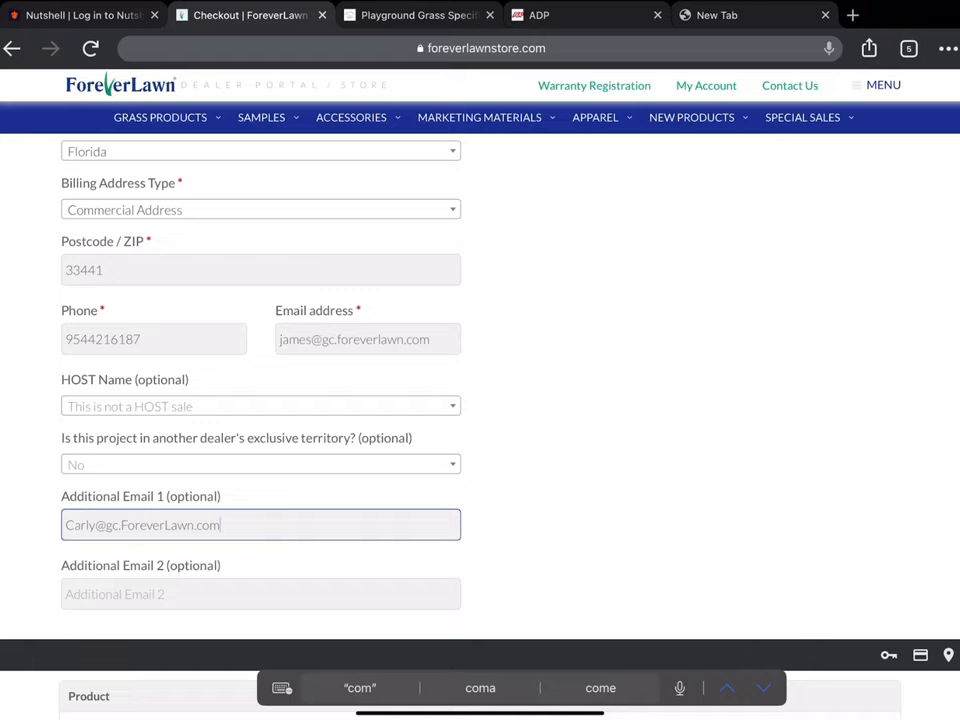
scroll(down, 3)
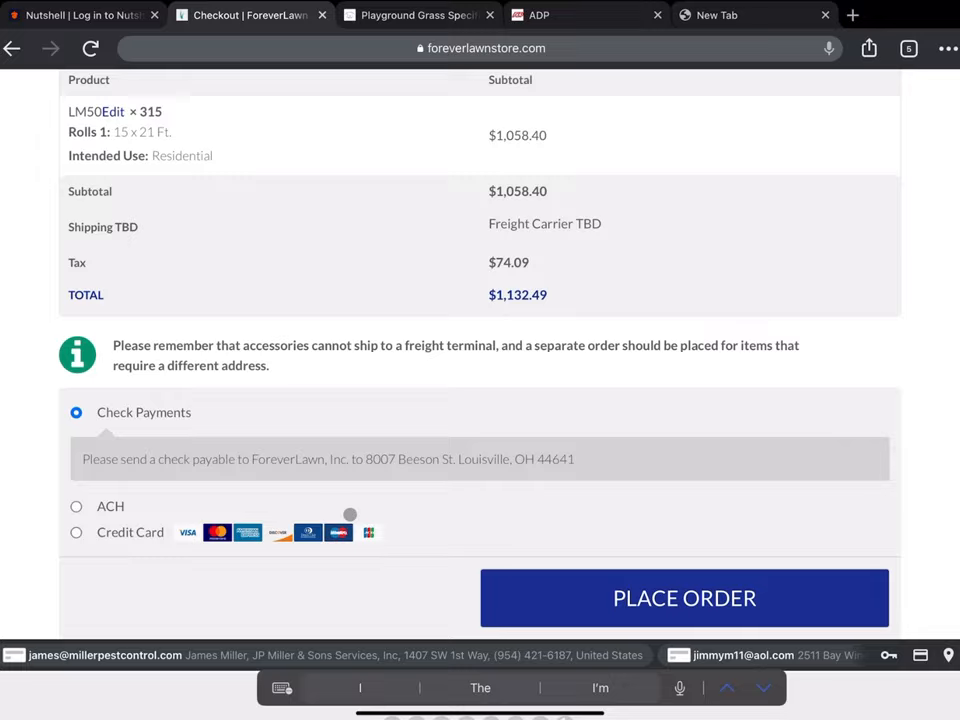
- Select ACH as the payment method instead of check
click(76, 506)
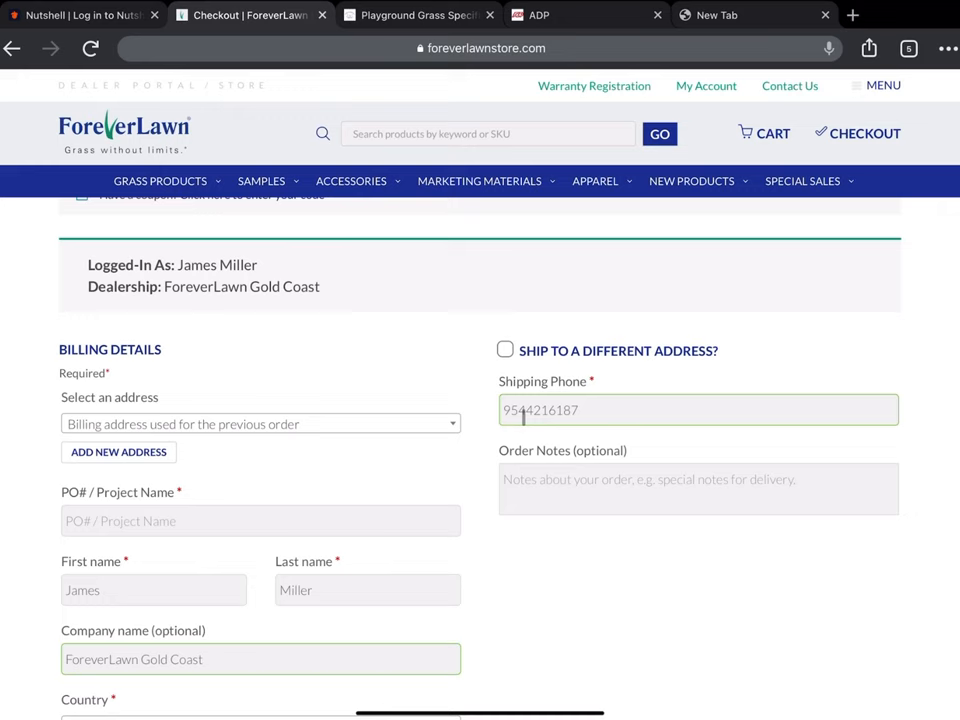
click(698, 488)
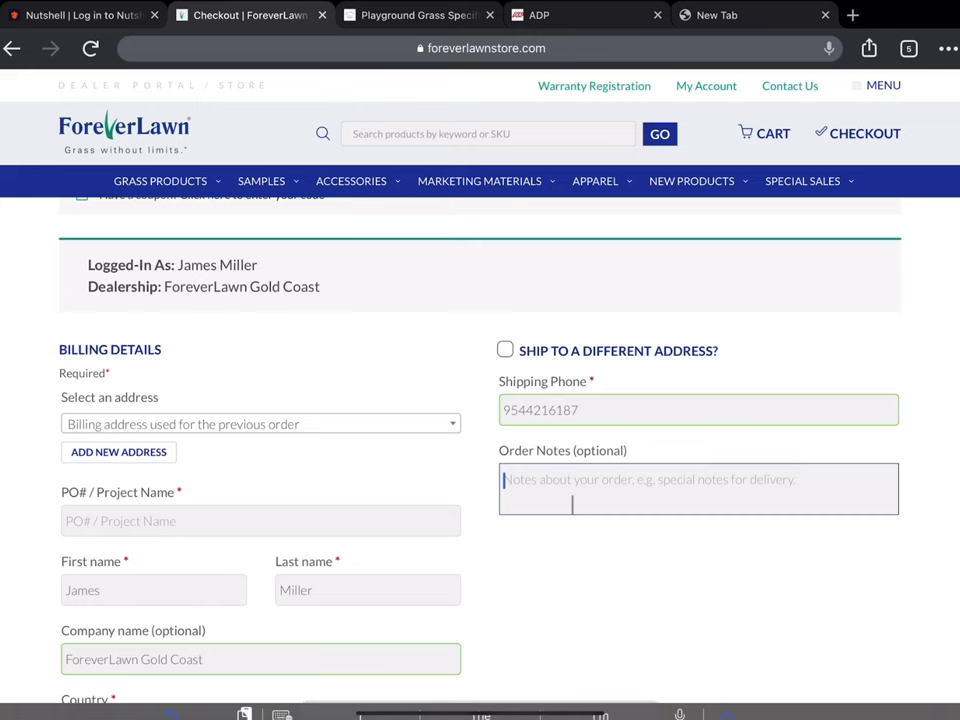
scroll(down, 3)
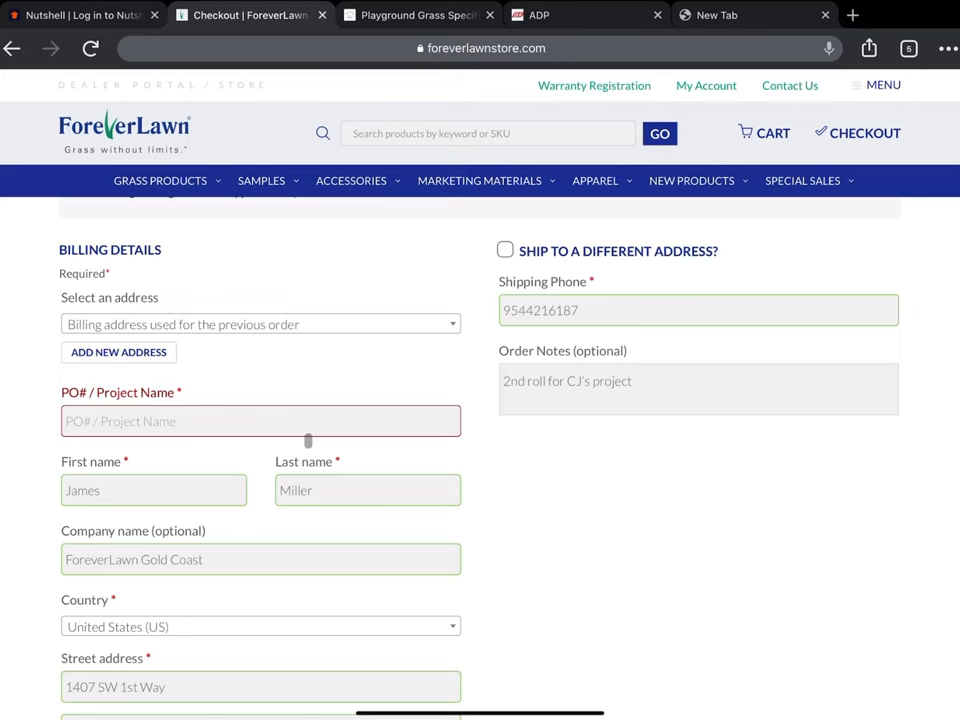
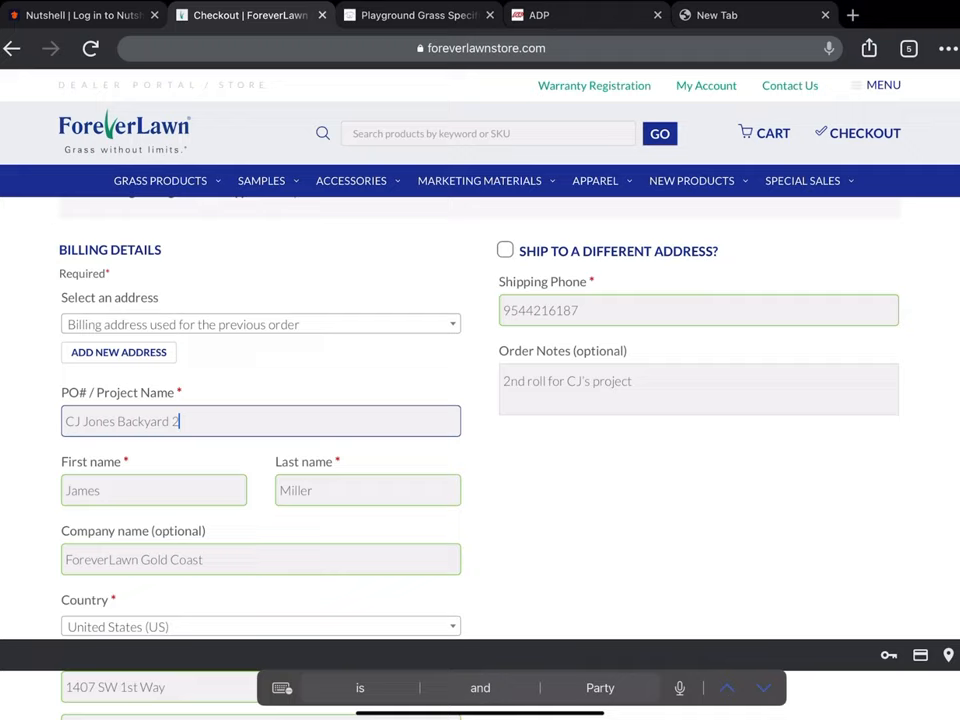
scroll(down, 3)
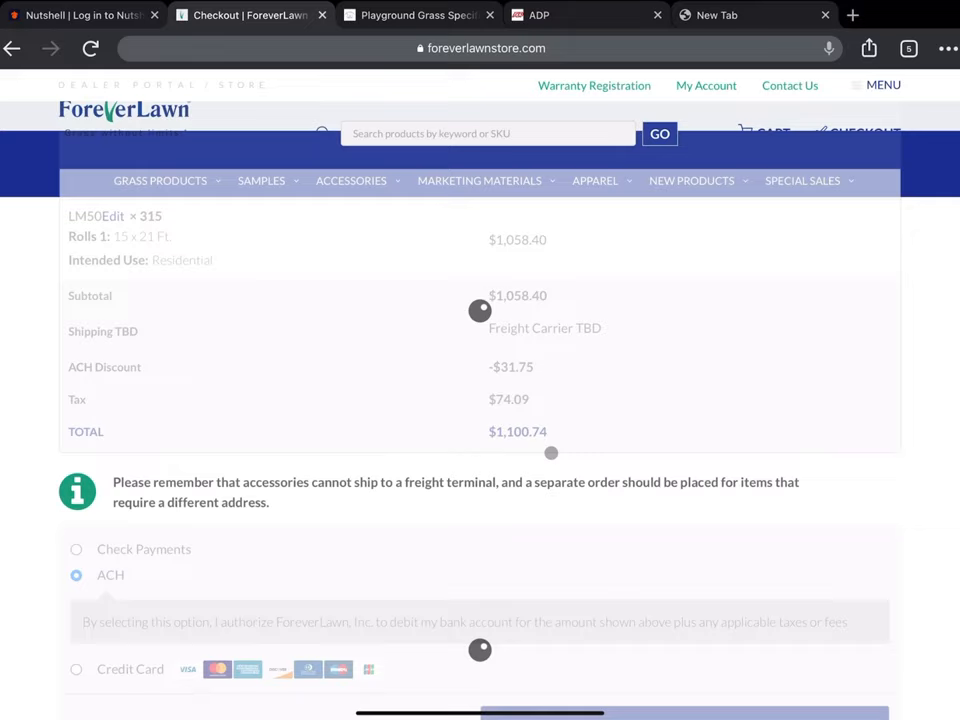
scroll(up, 3)
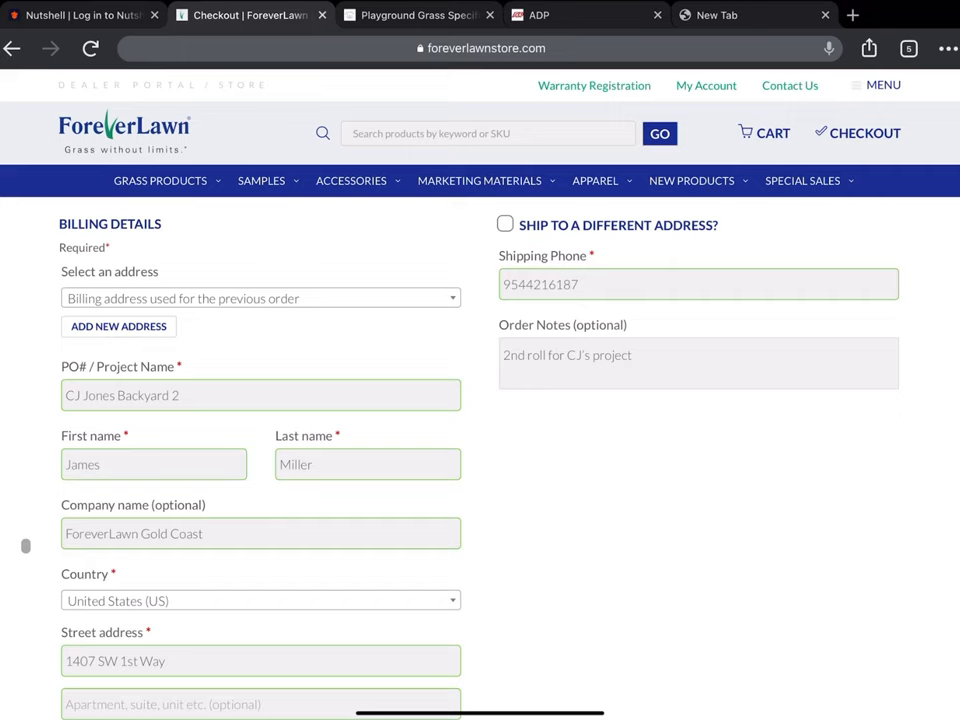
click(260, 528)
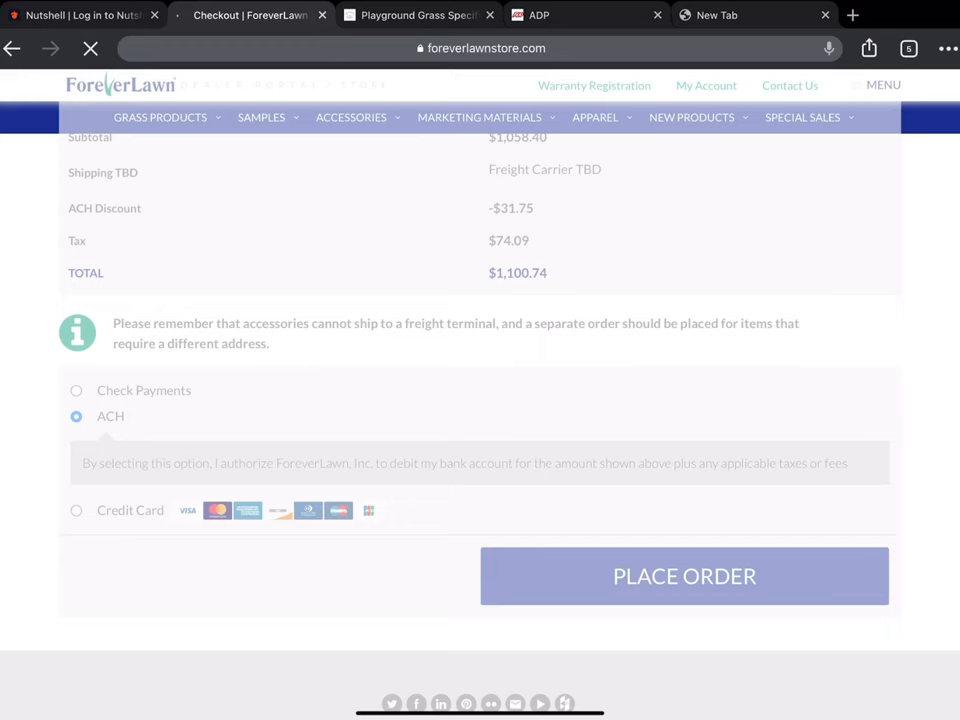
- Place the order and view the Order received confirmation for $1,100.74 paid by ACH
click(684, 576)
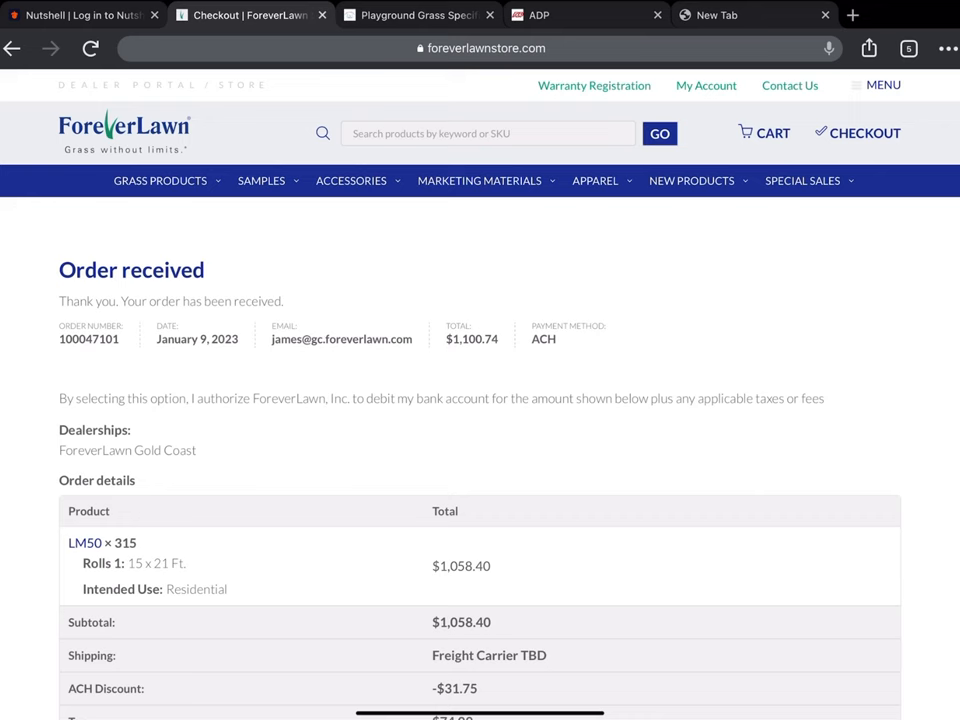
scroll(down, 3)
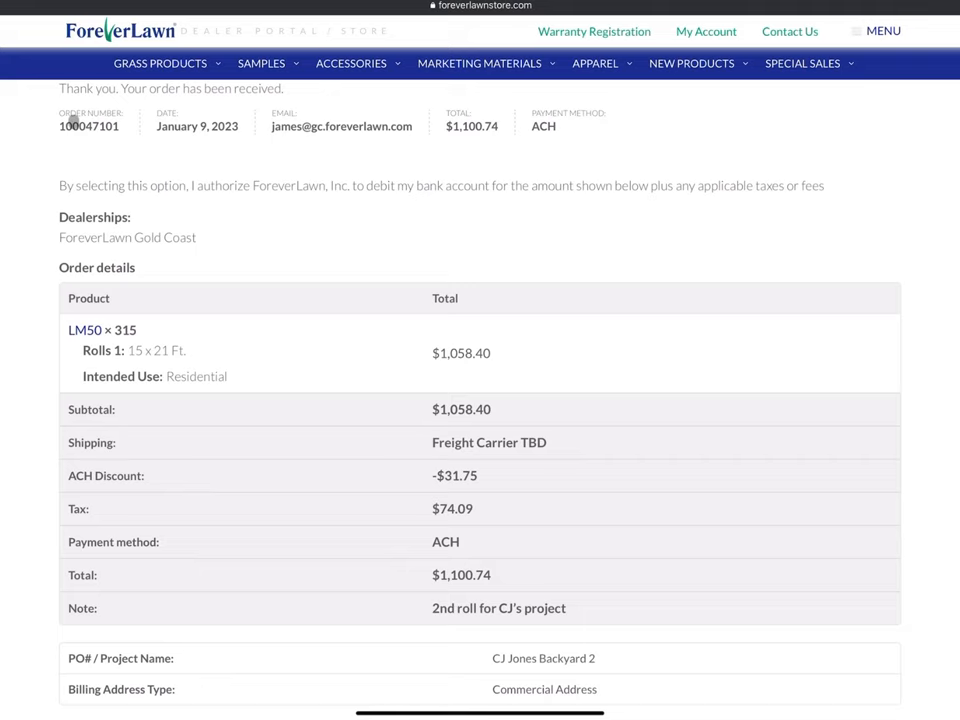